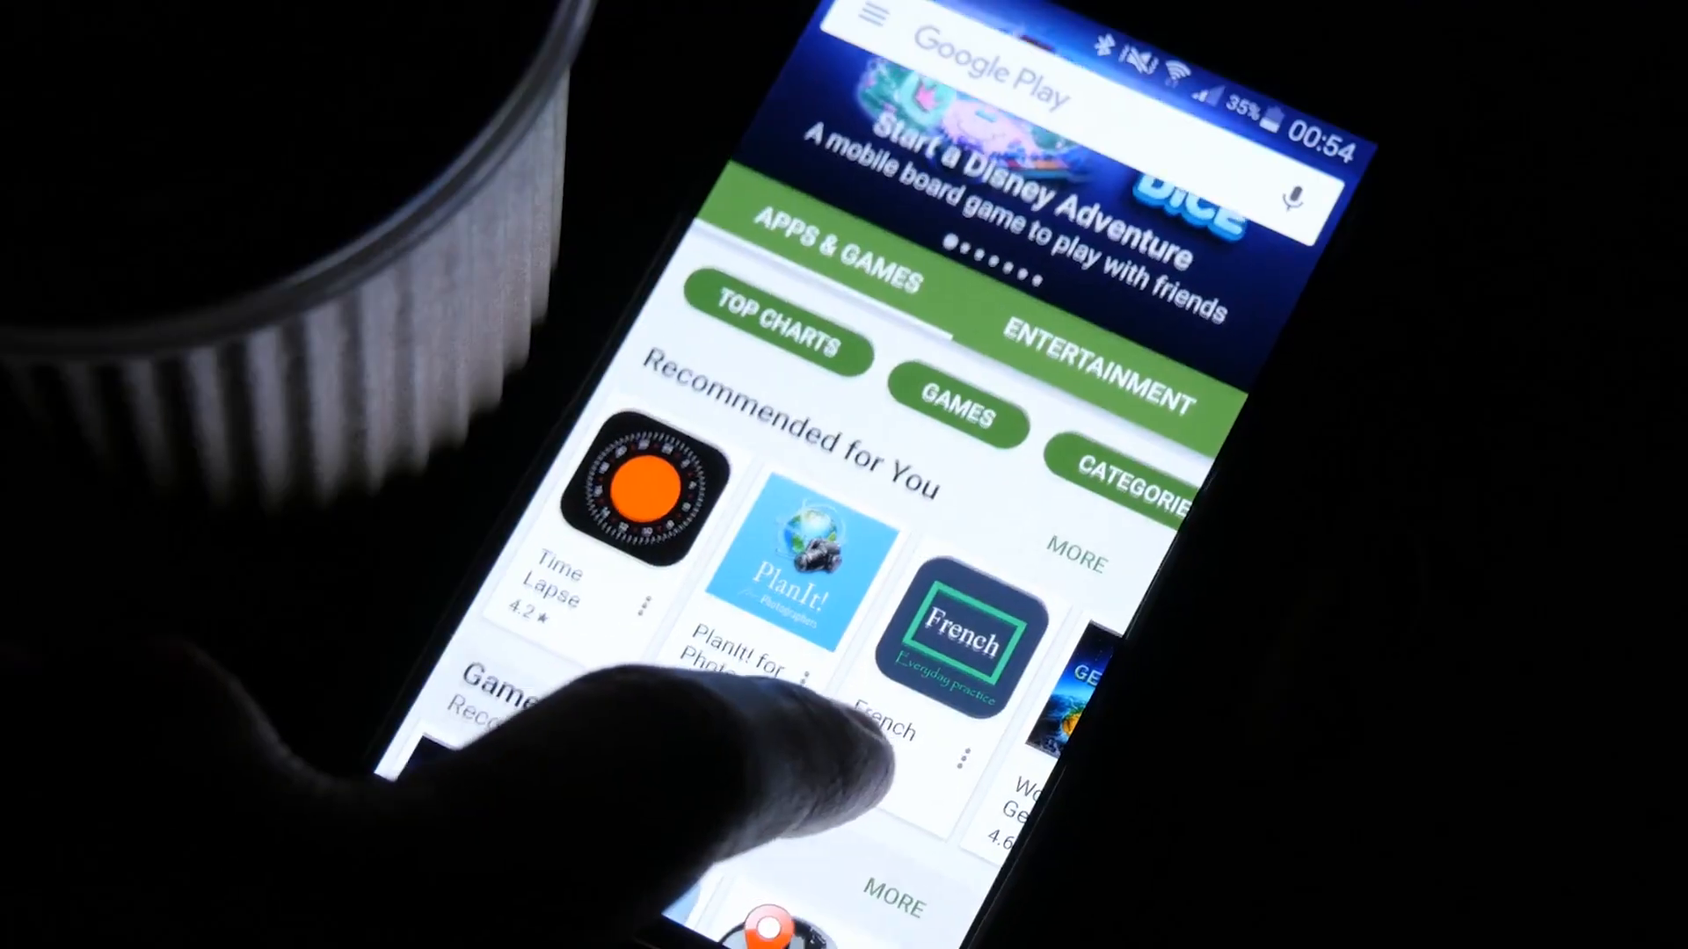
{"action": "scroll", "scroll_direction": "down", "scroll_amount": 3}
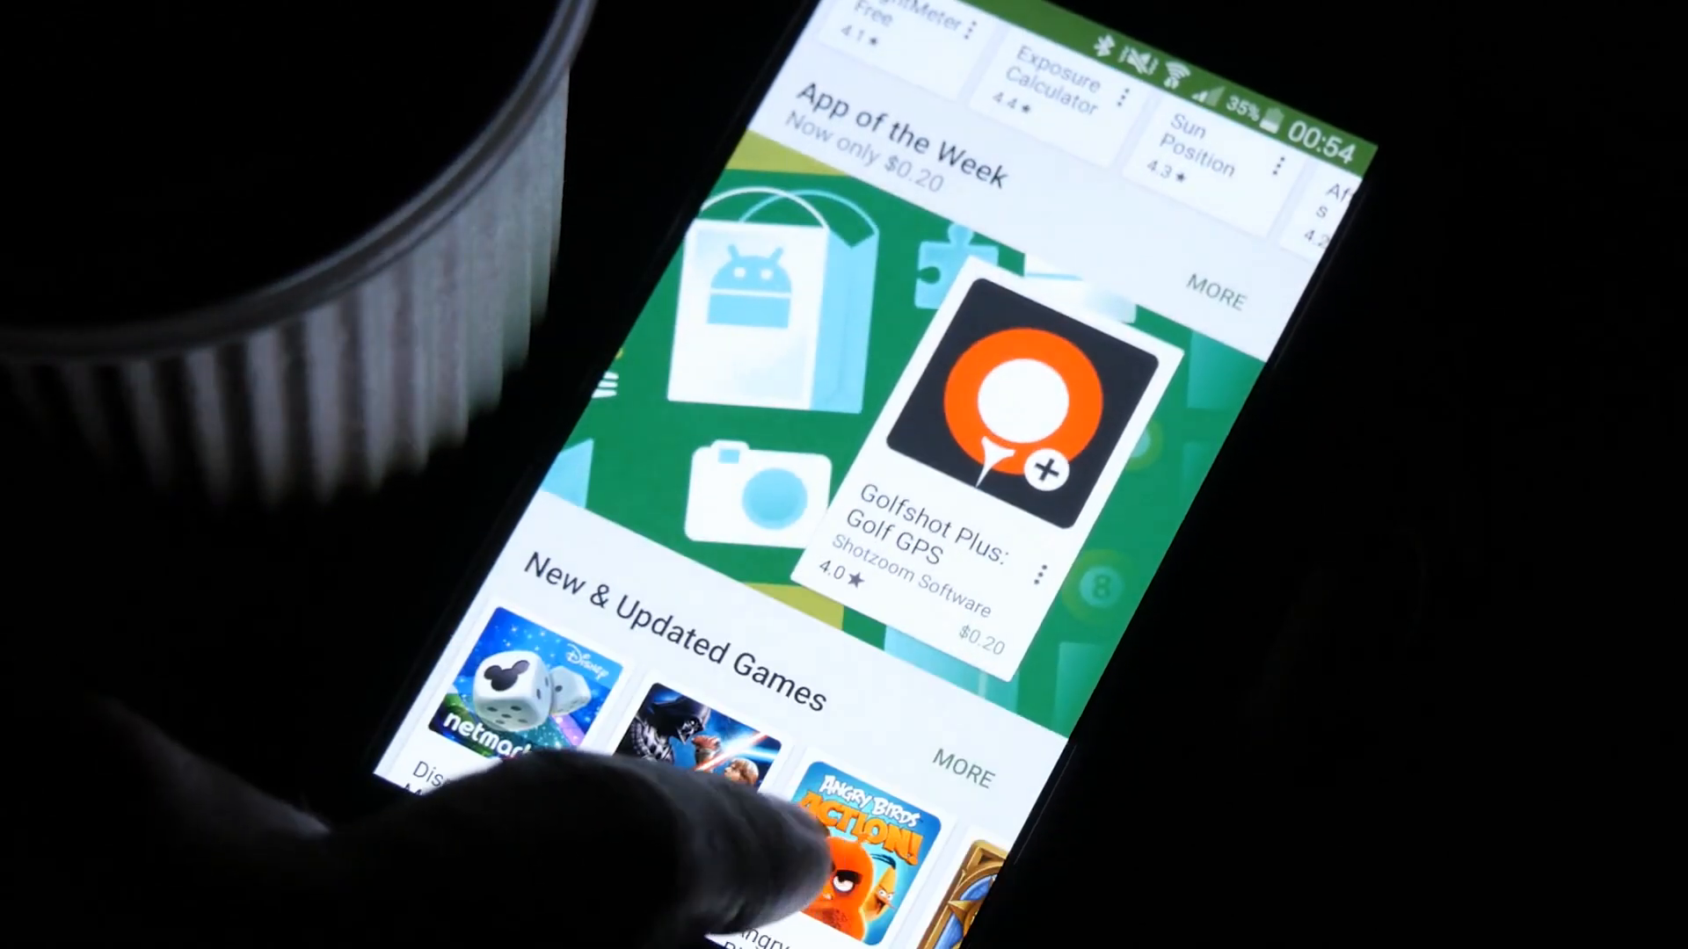
{"action": "scroll", "scroll_direction": "down", "scroll_amount": 3}
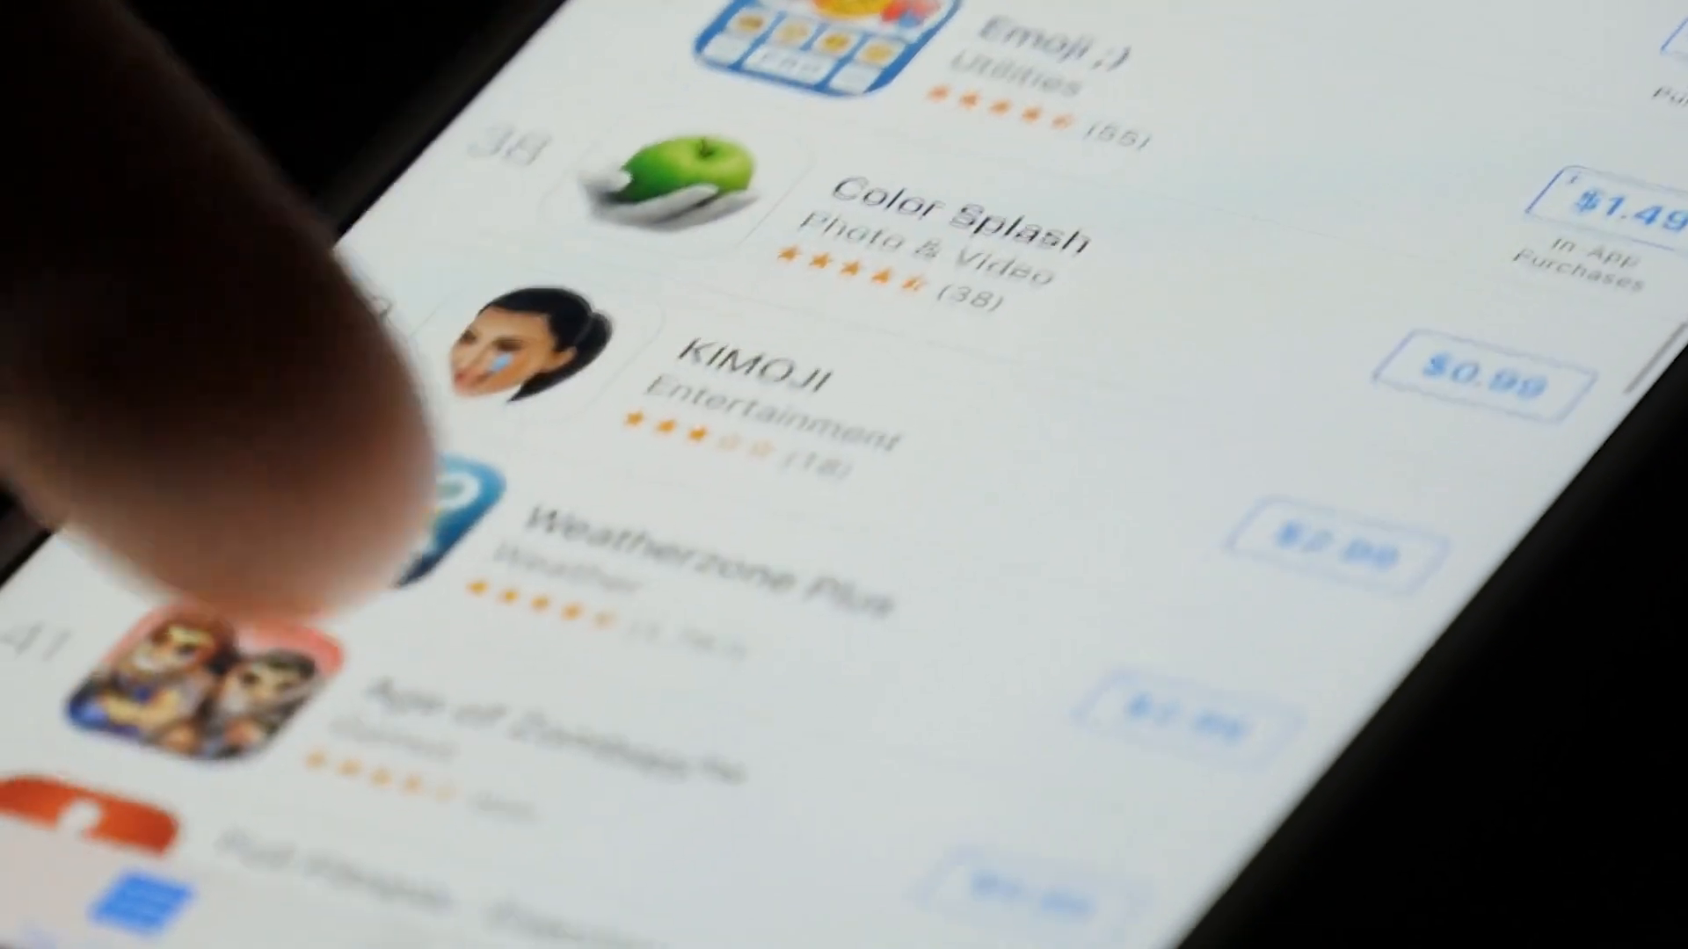
{"action": "scroll", "scroll_direction": "down", "scroll_amount": 3}
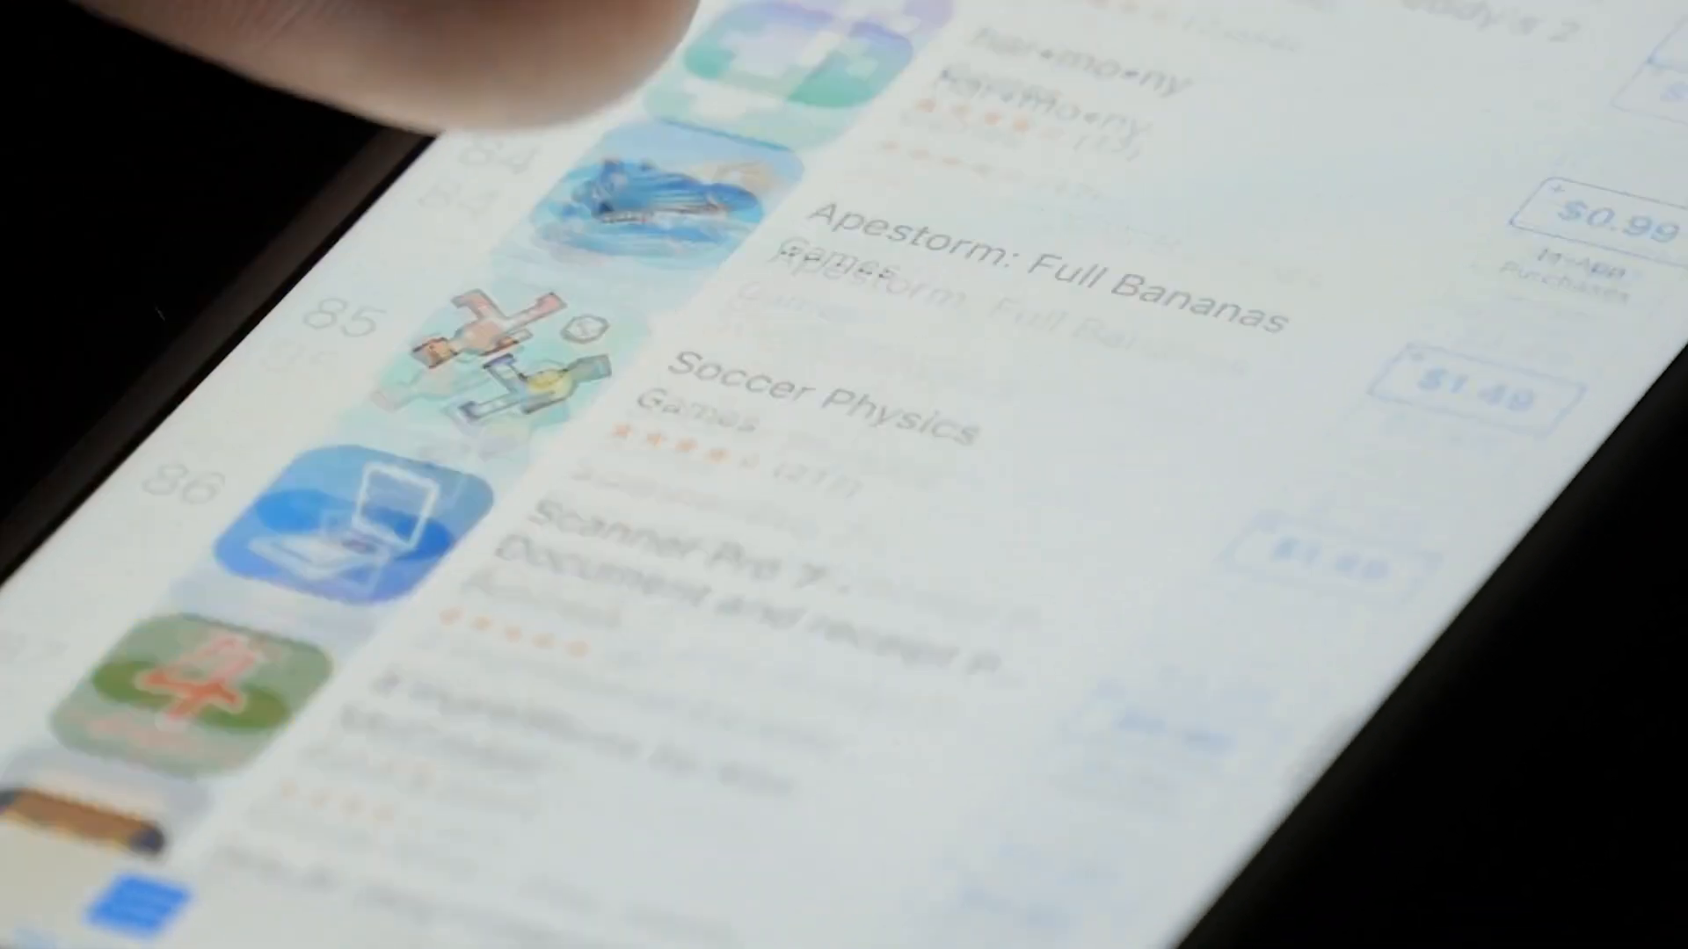
{"action": "scroll", "scroll_direction": "down", "scroll_amount": 3}
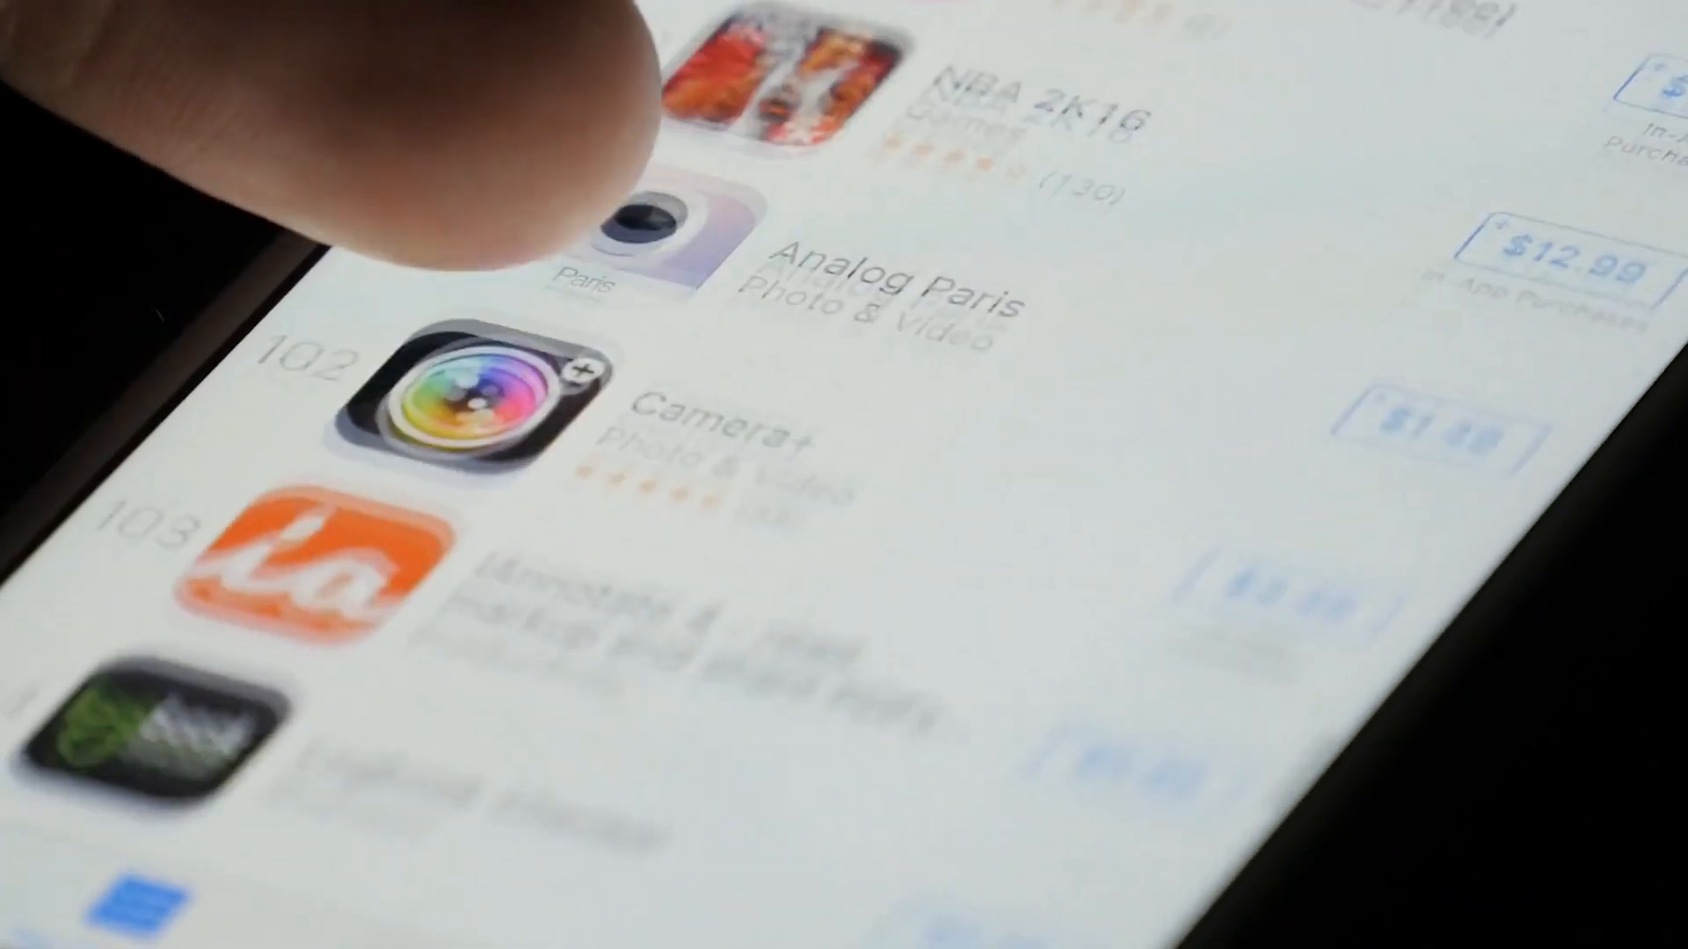